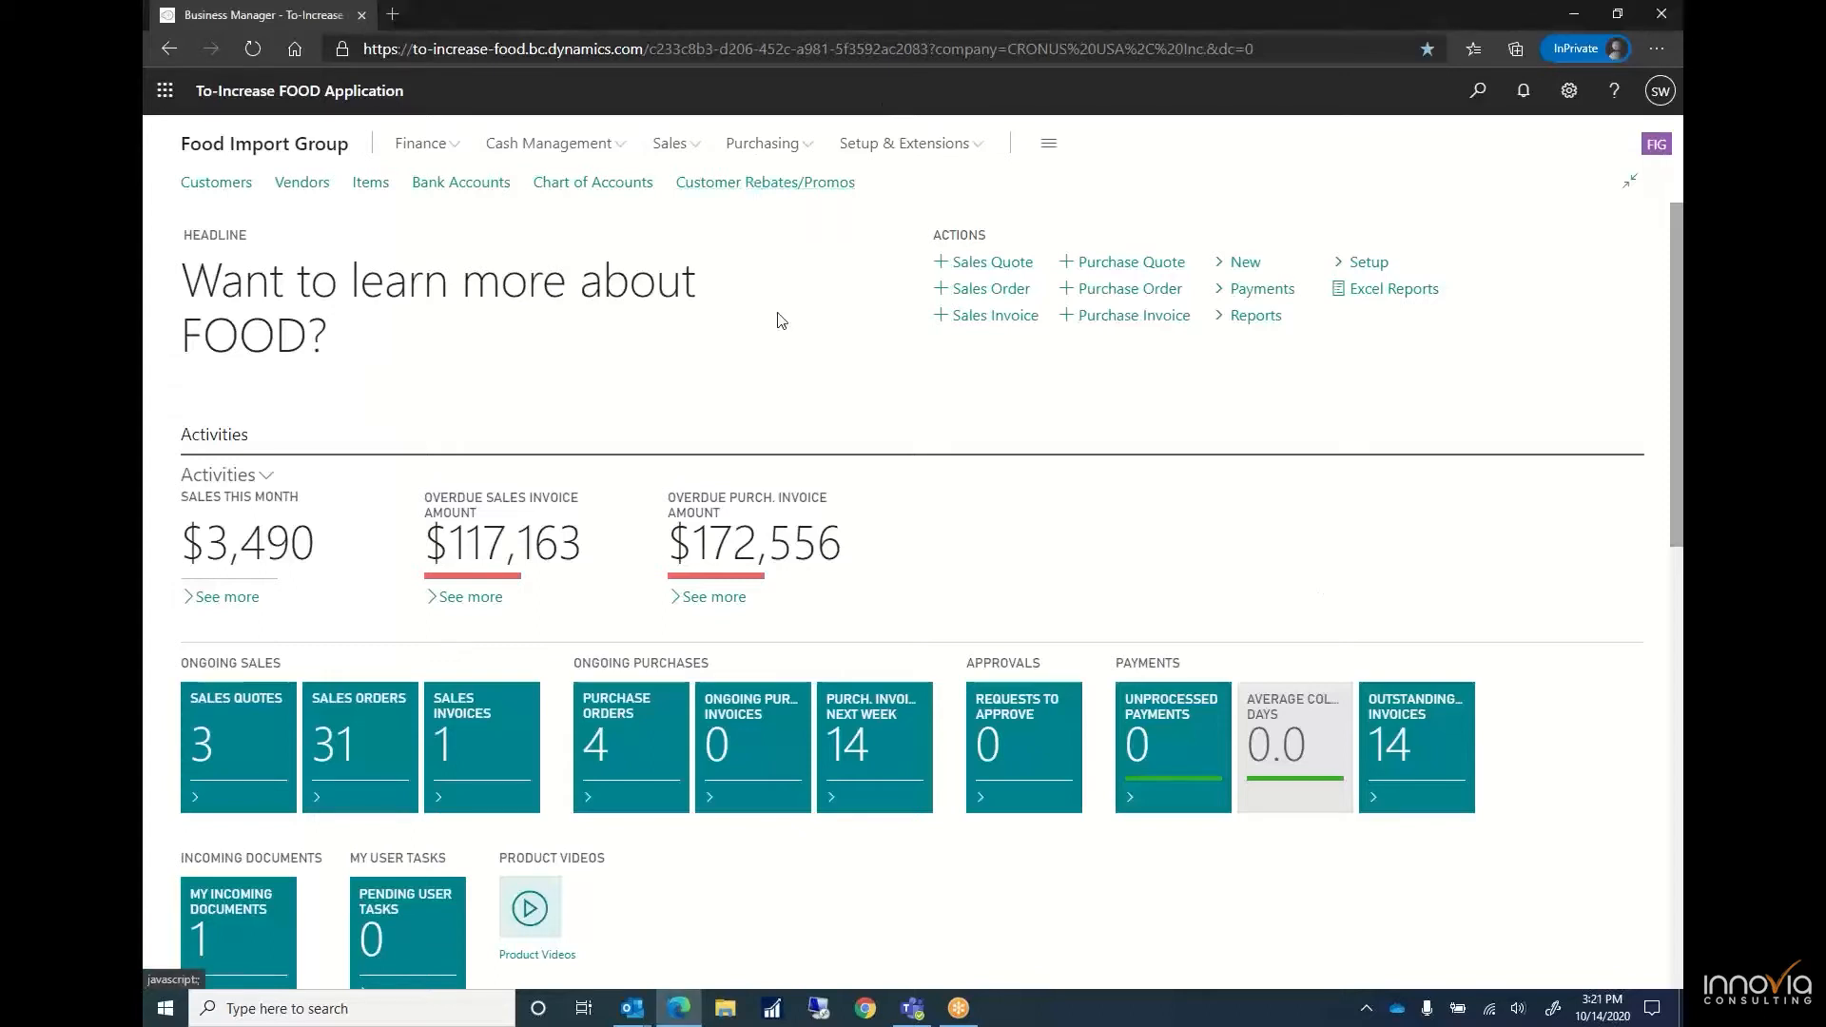
- Go to the Customer Rebates/Promos list from the role centre navigation bar
{"action": "left_click", "coordinate": [764, 183]}
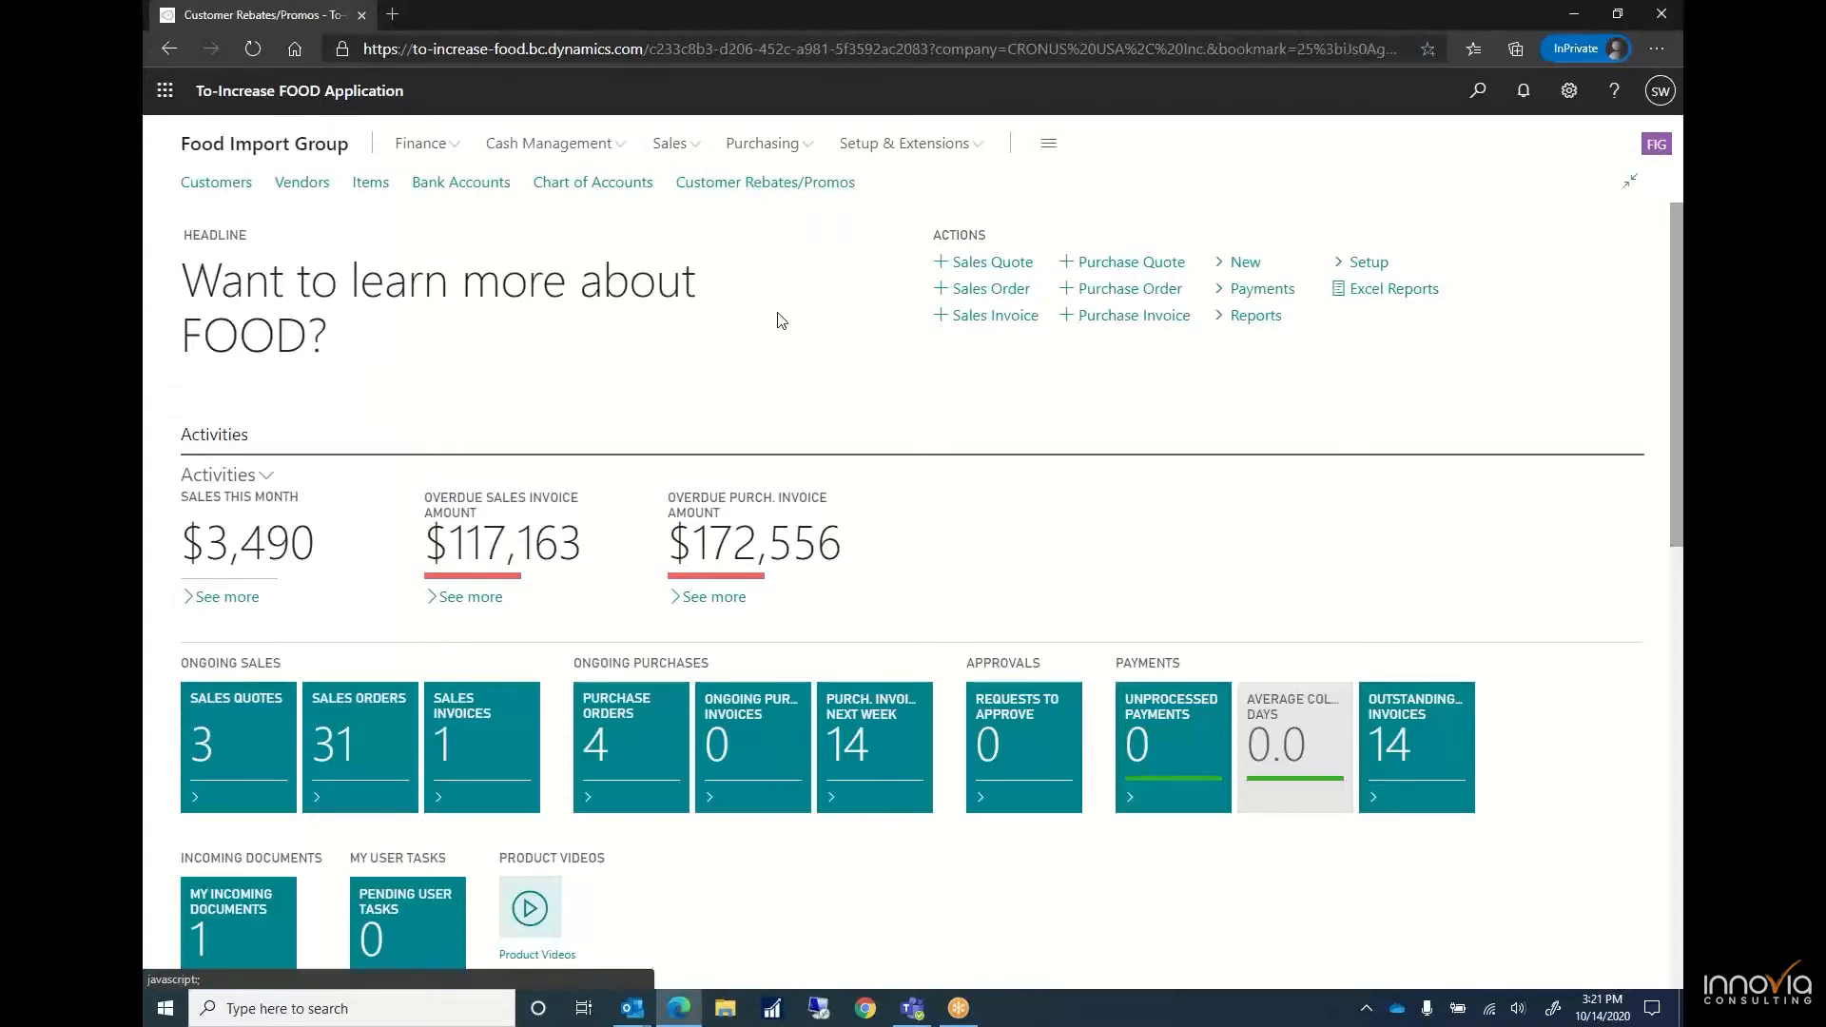
- Bring up the rebate card for No. 1000 Keebler Fudge Stripes Promo from the list
{"action": "left_click", "coordinate": [765, 182]}
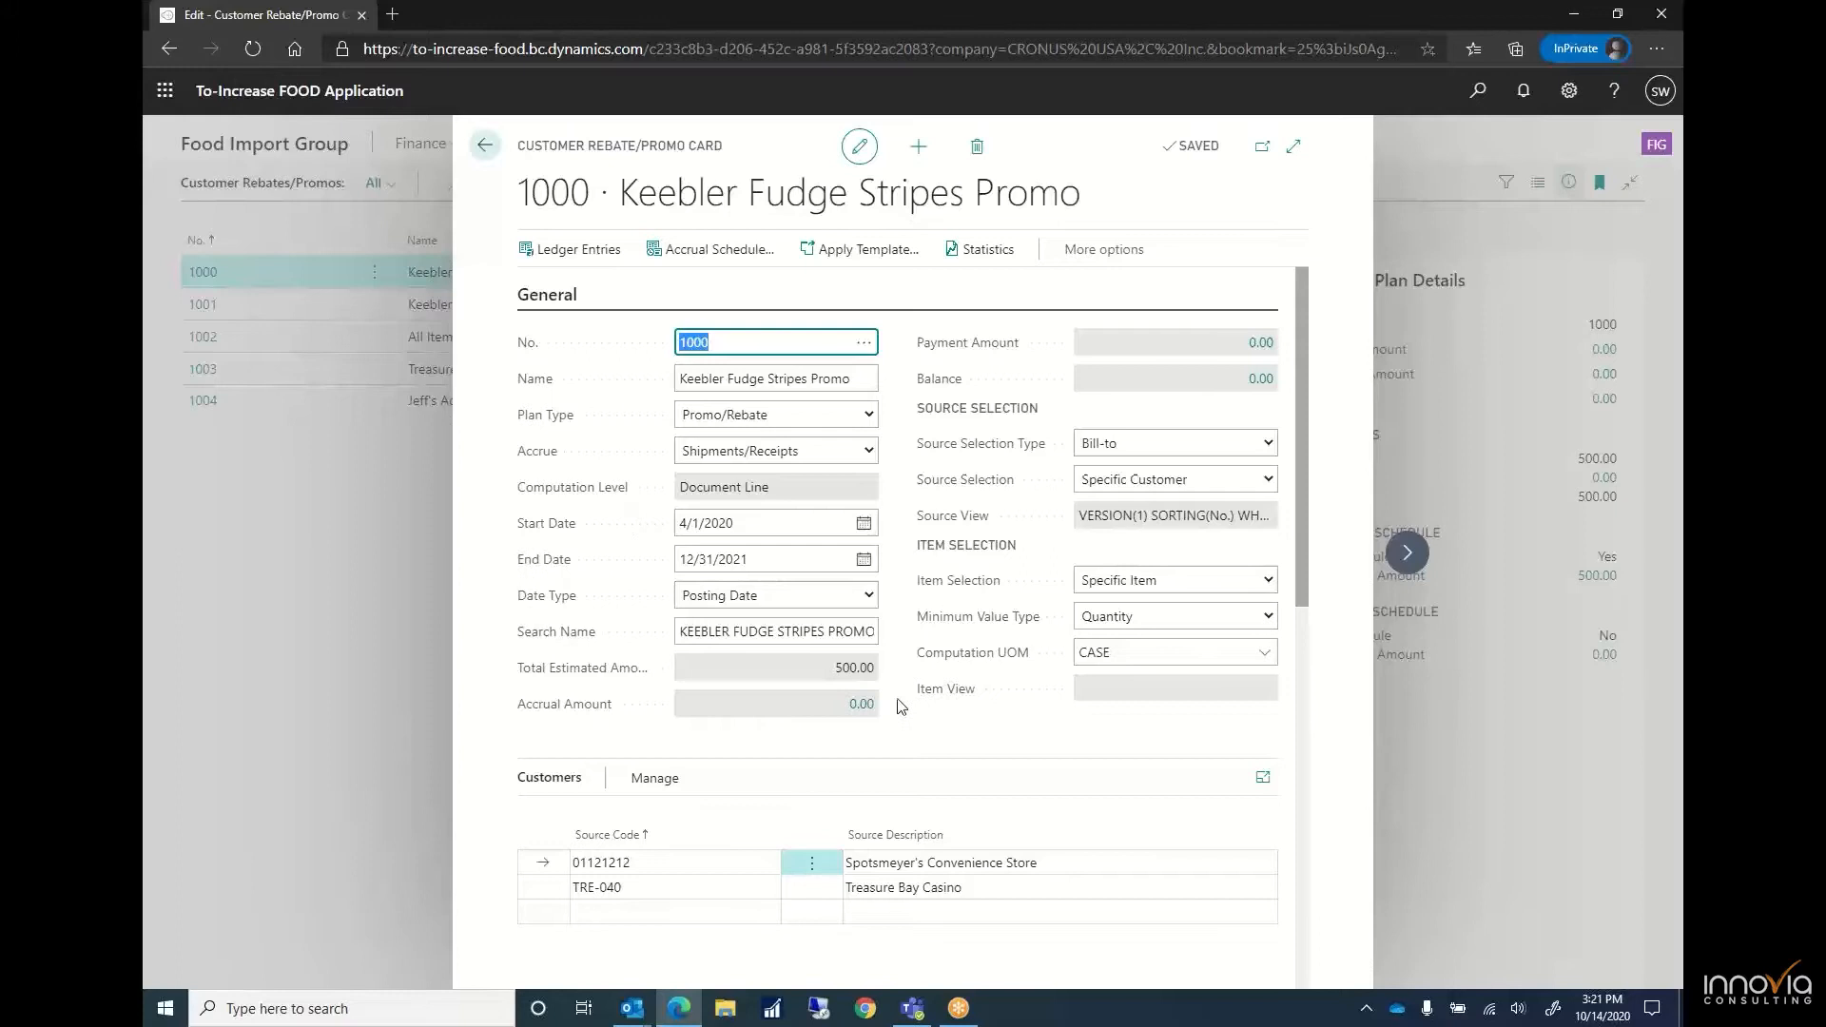
{"action": "mouse_move", "coordinate": [896, 721]}
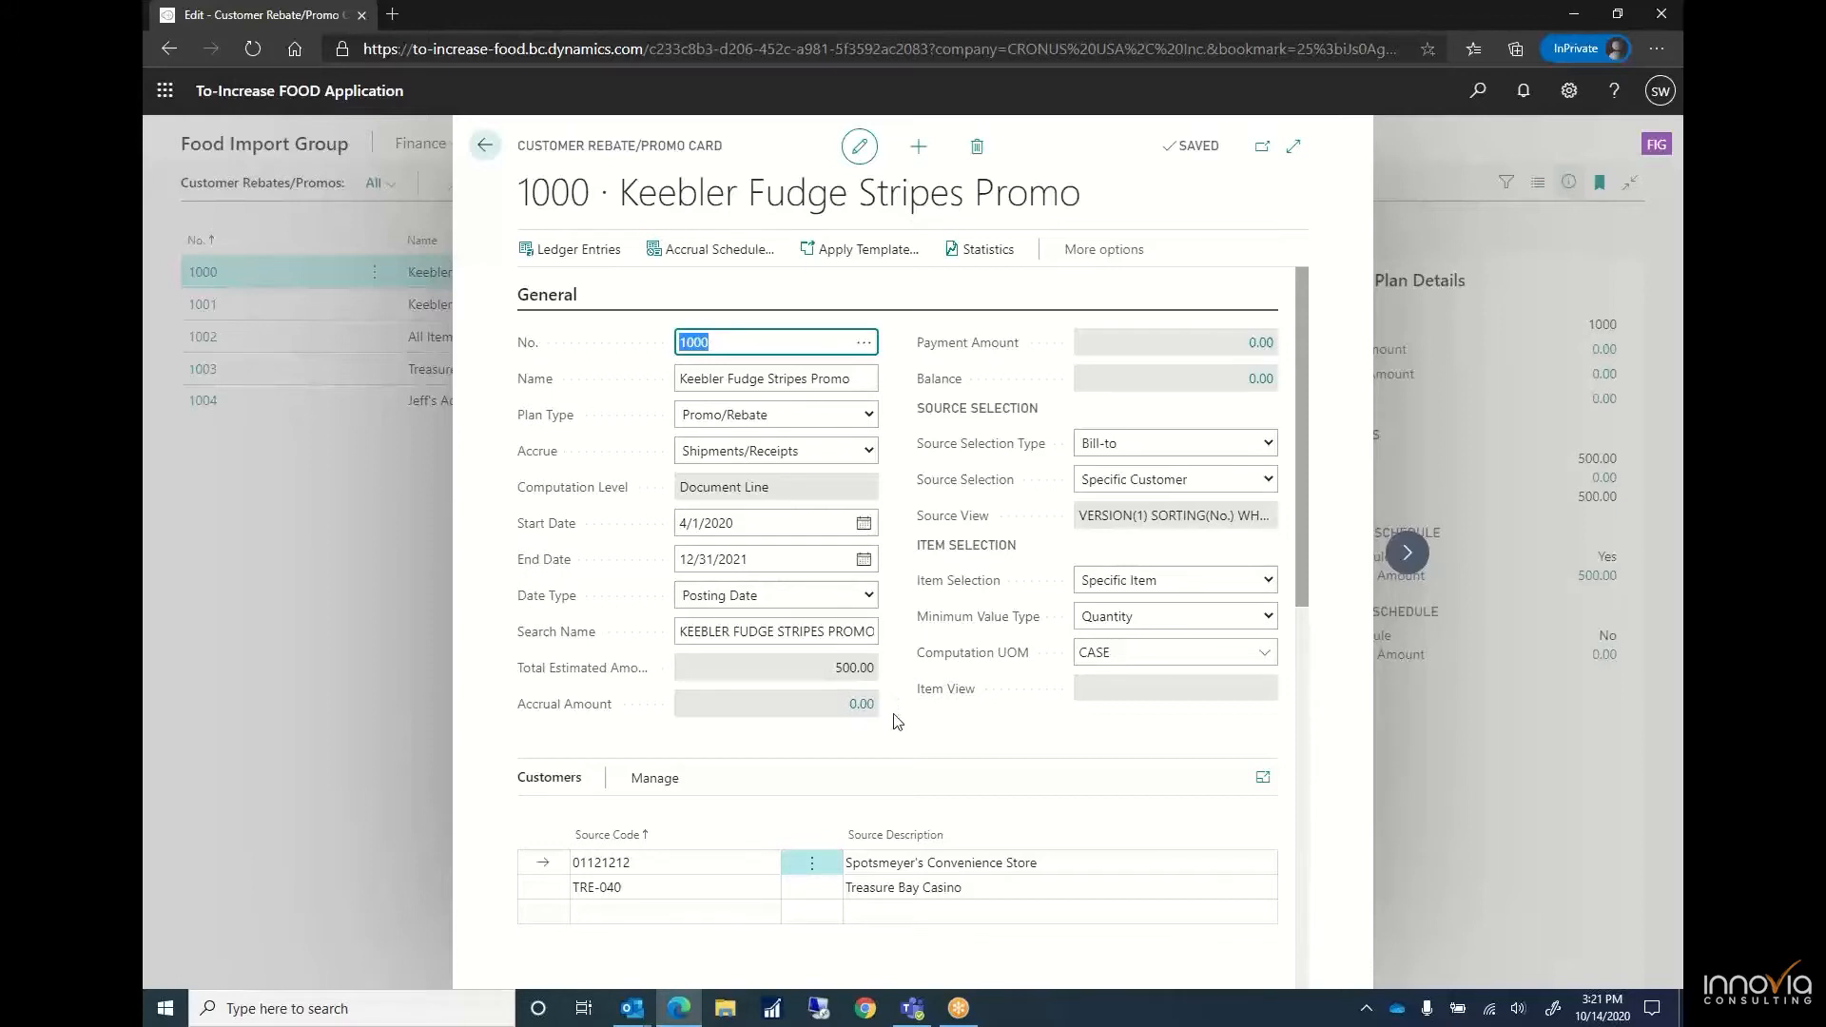
{"action": "mouse_move", "coordinate": [844, 506]}
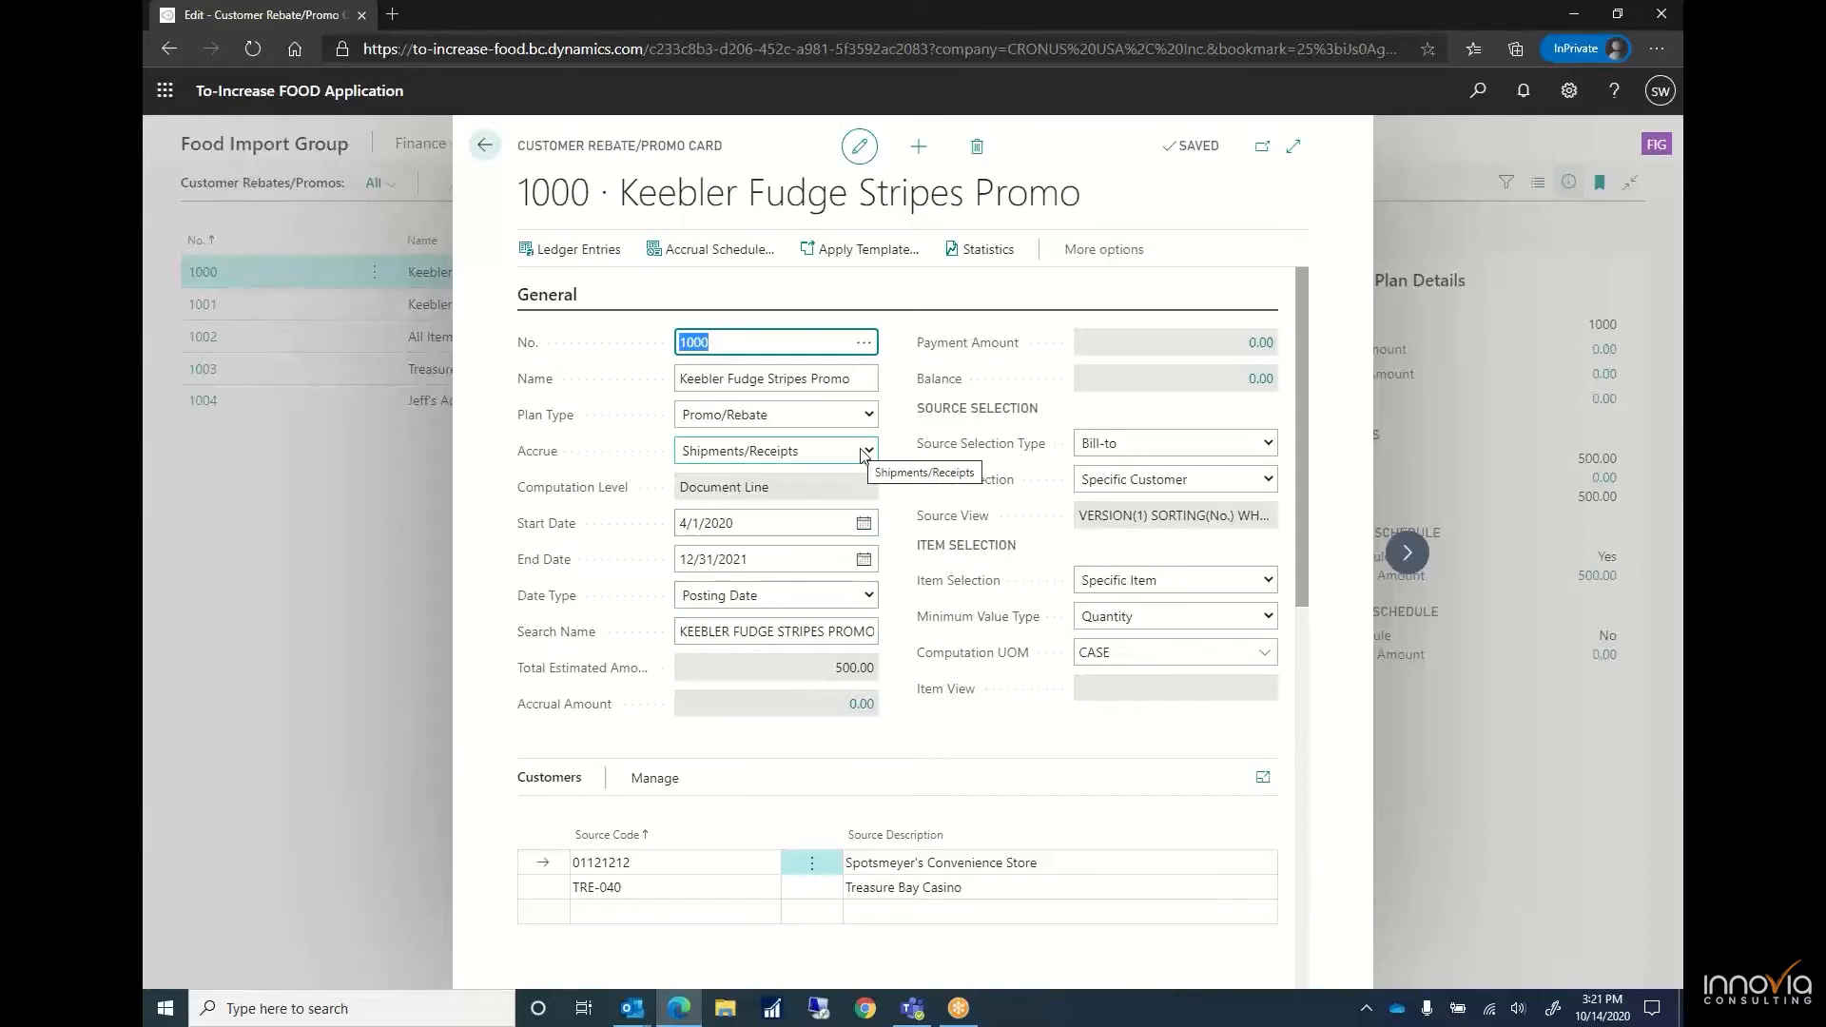
{"action": "left_click", "coordinate": [866, 450]}
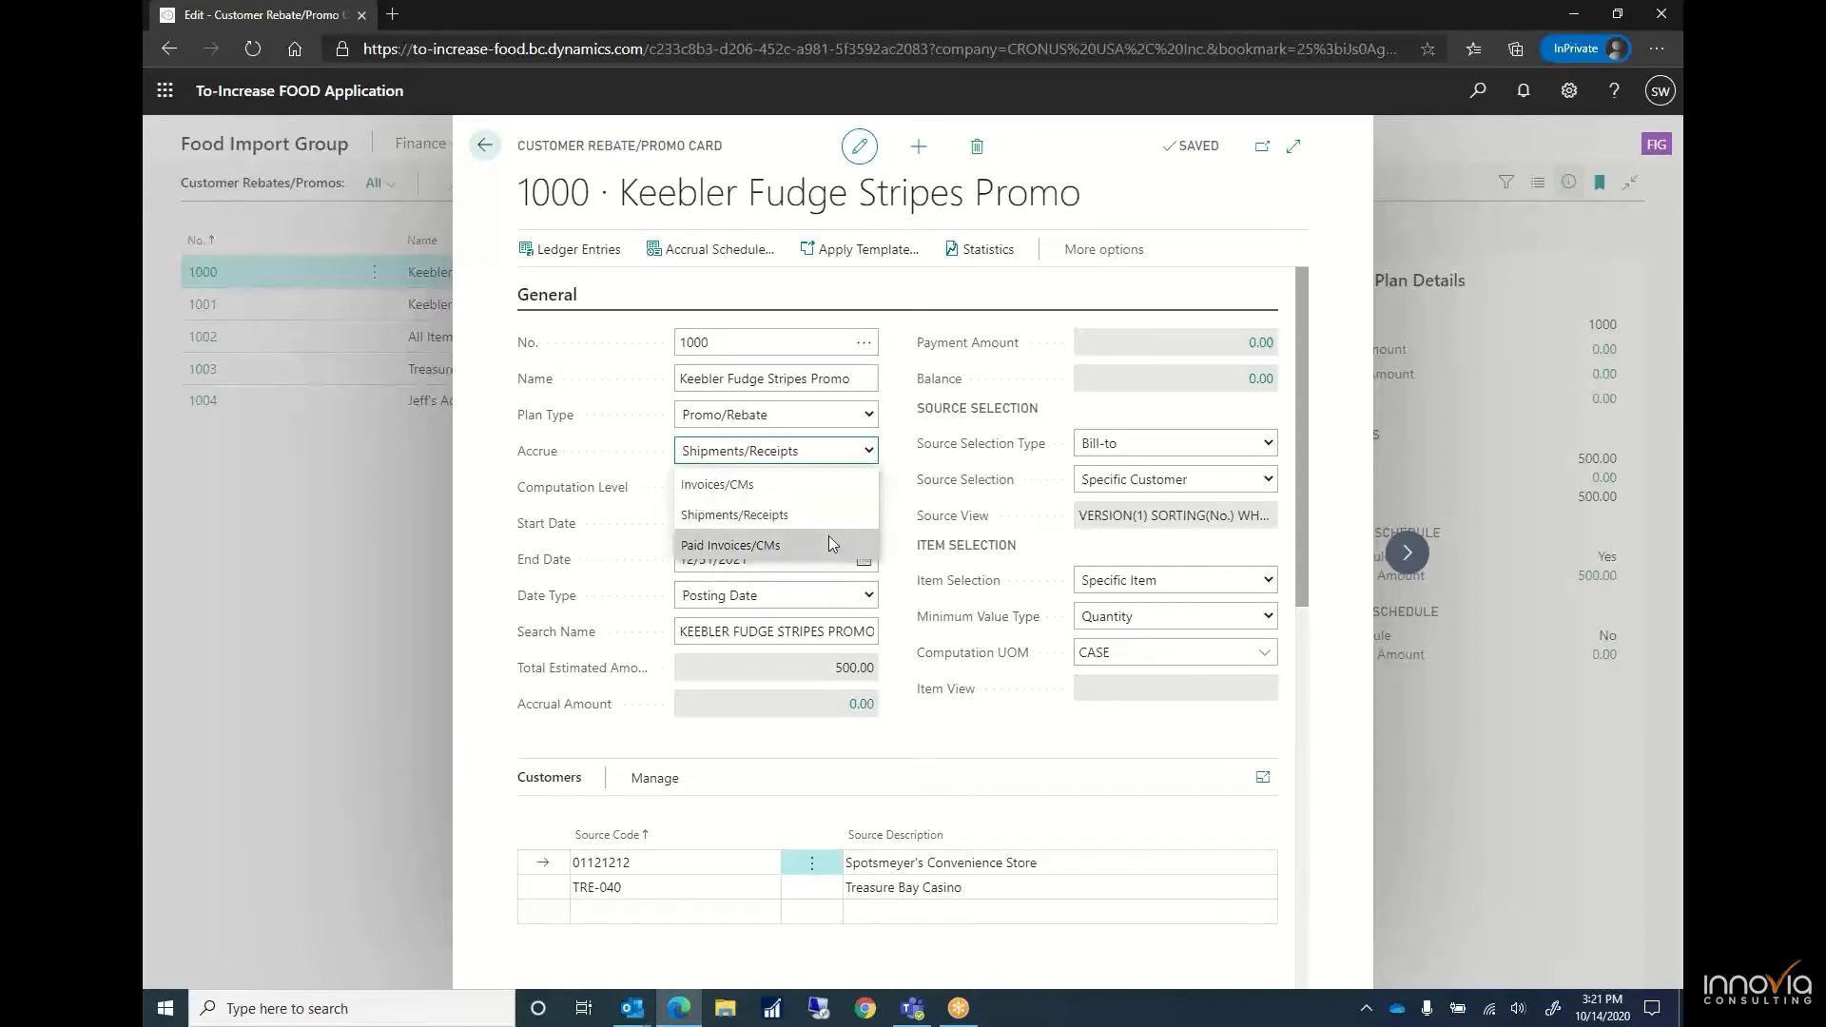
{"action": "left_click", "coordinate": [735, 513]}
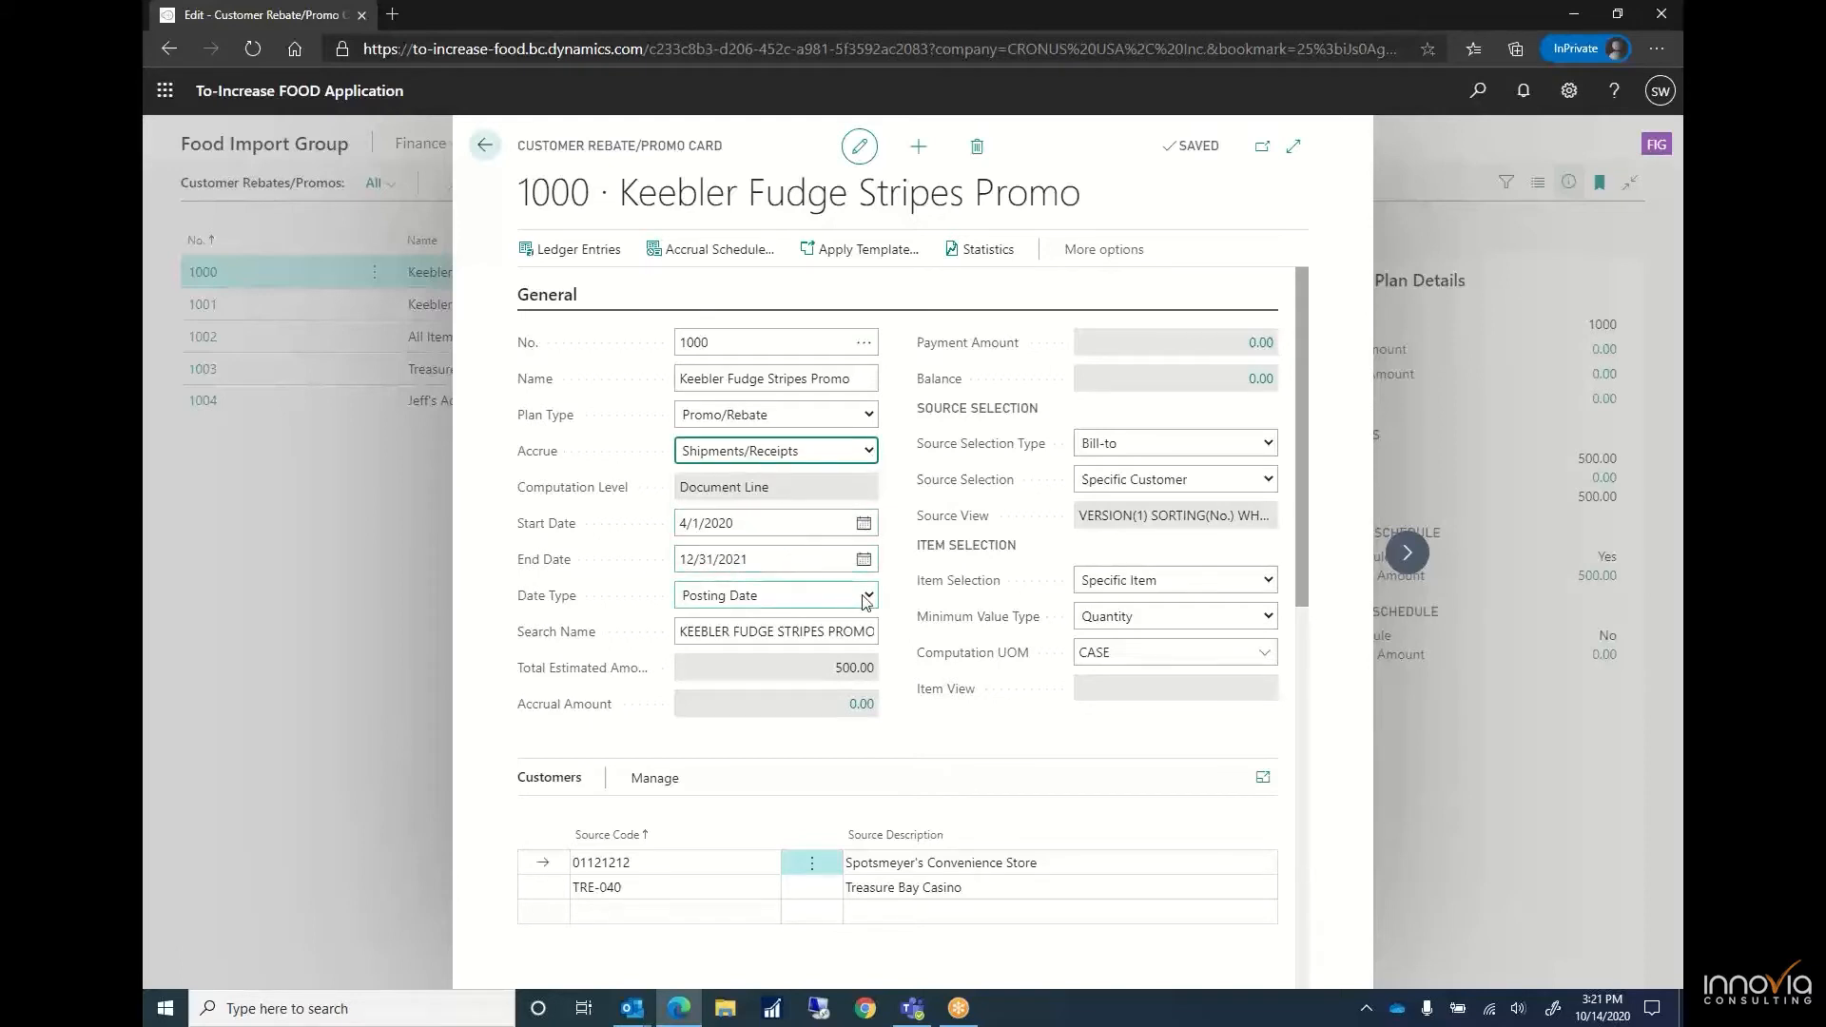
{"action": "left_click", "coordinate": [866, 595]}
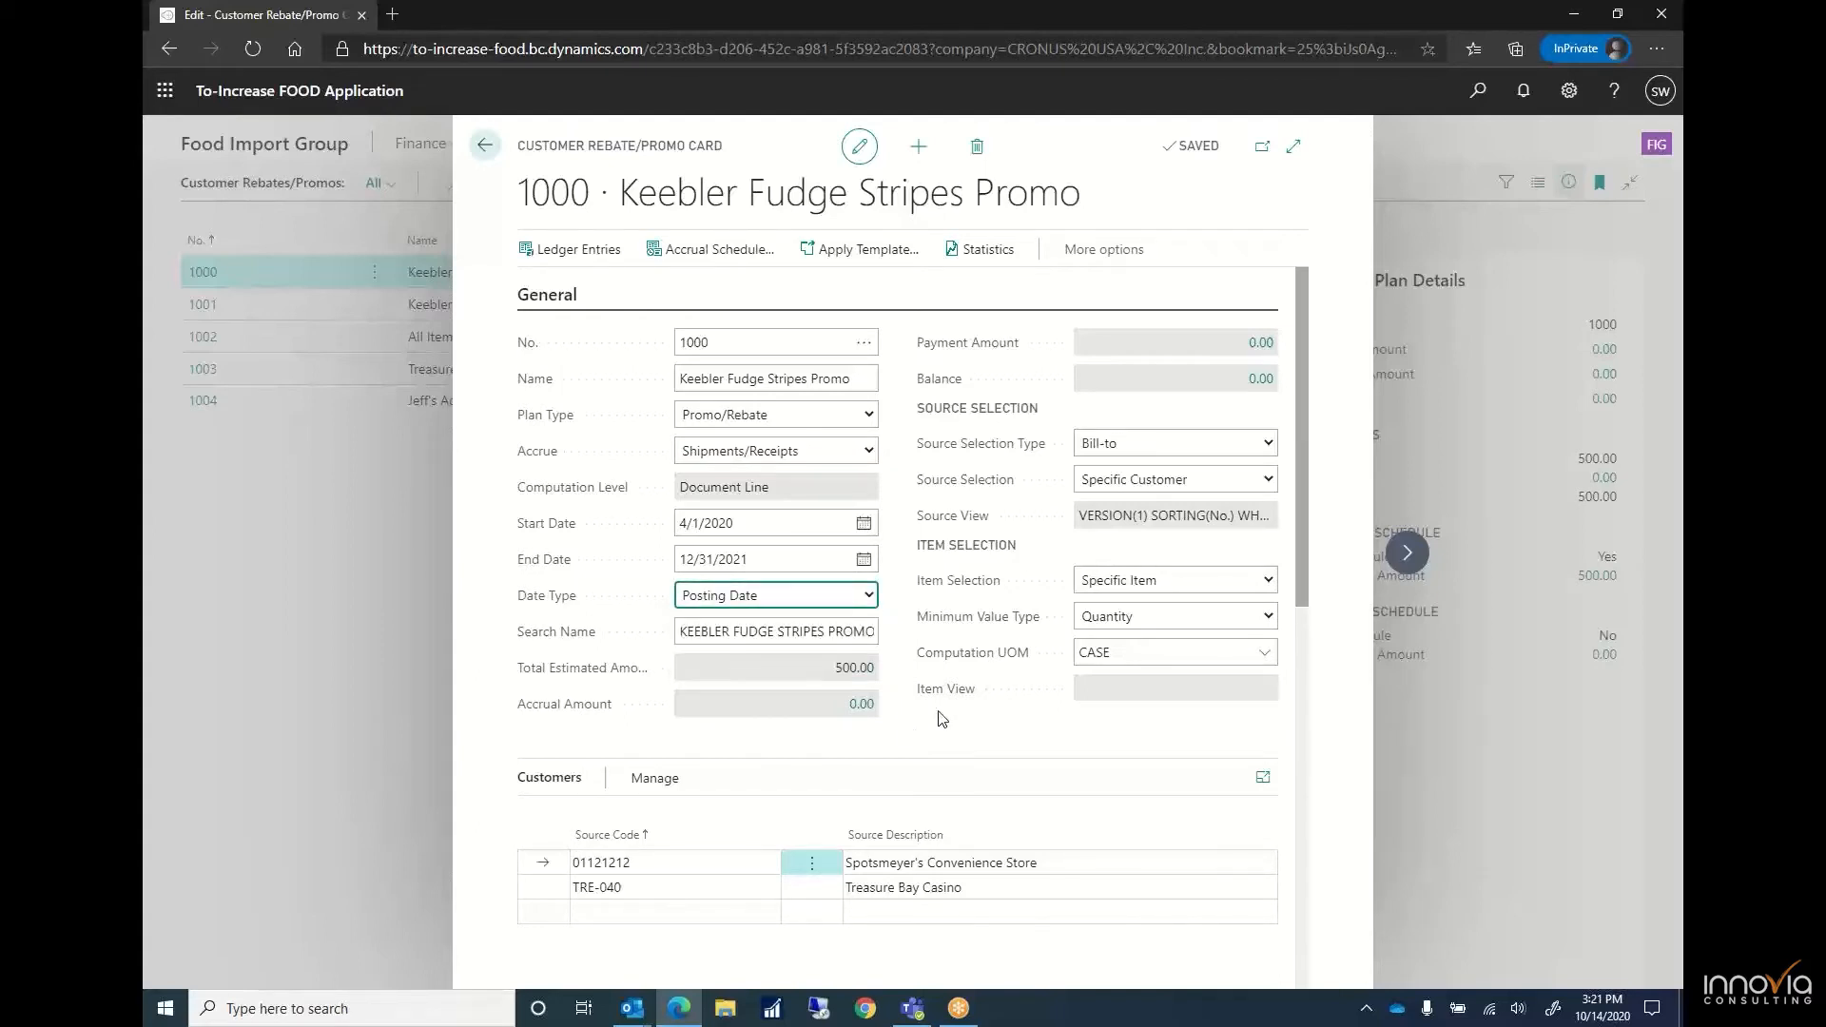
{"action": "left_click", "coordinate": [1265, 479]}
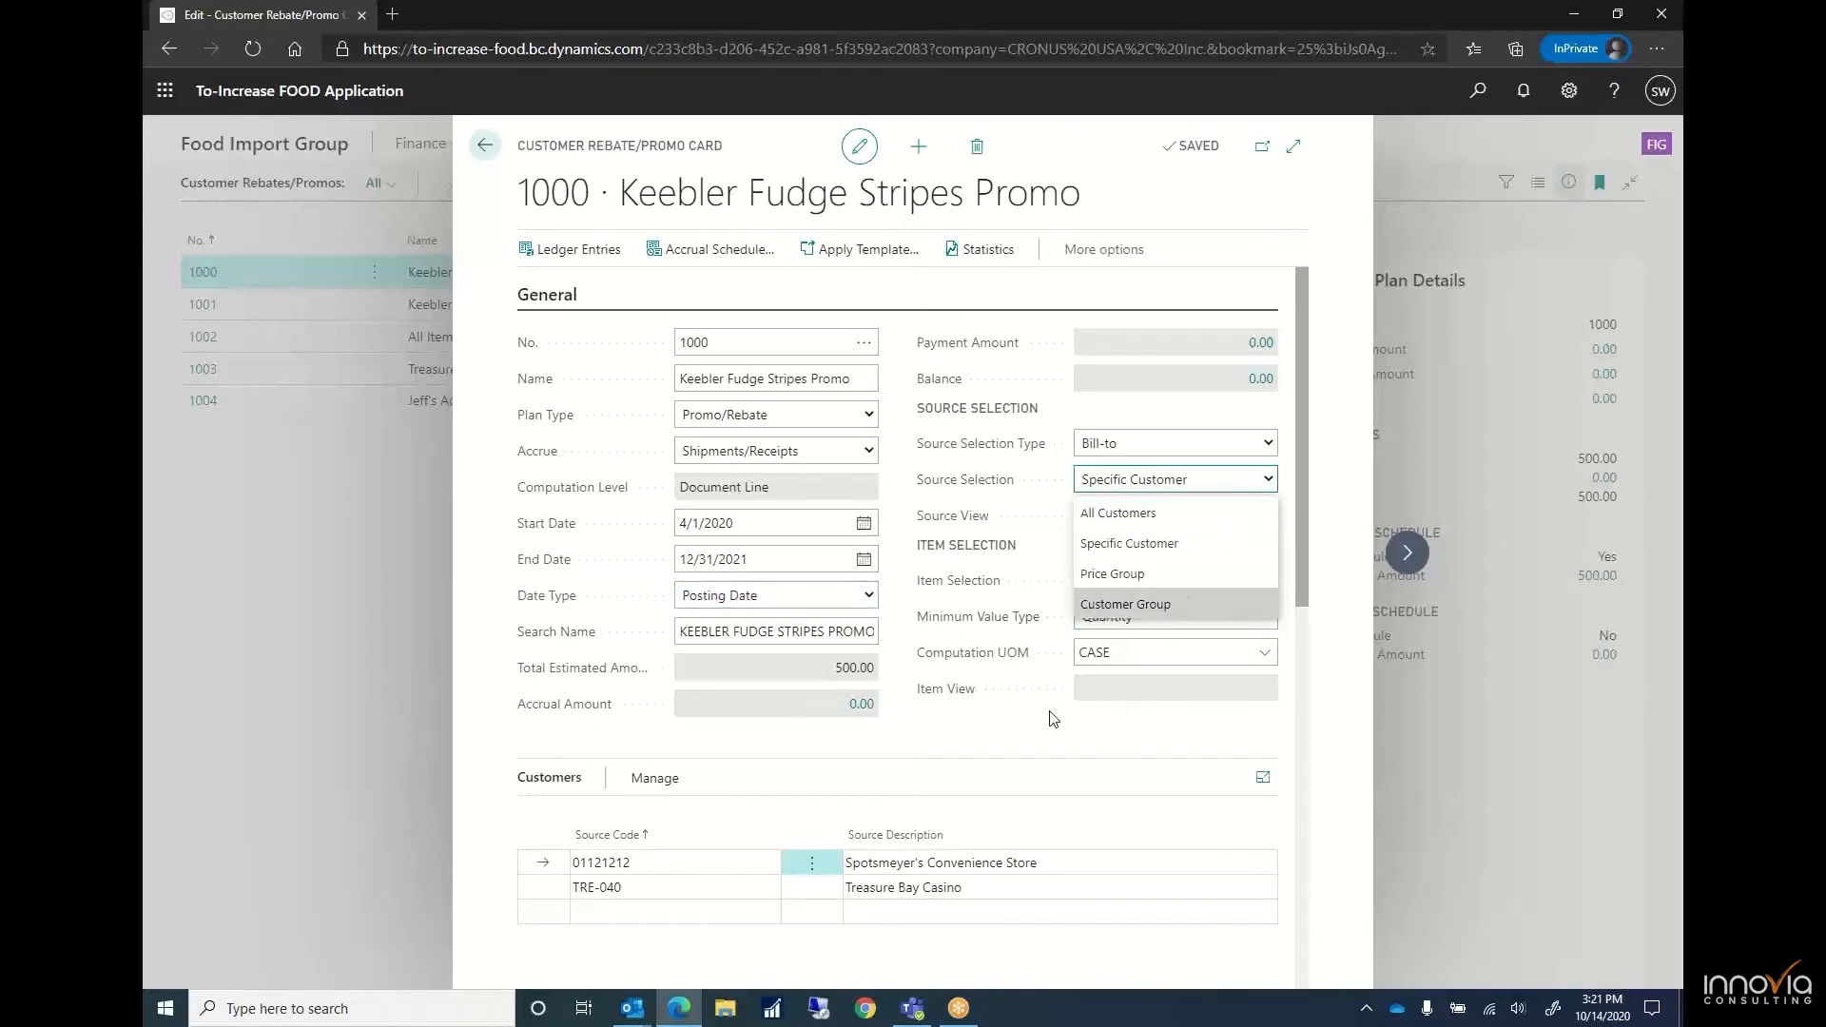
{"action": "left_click", "coordinate": [1128, 542]}
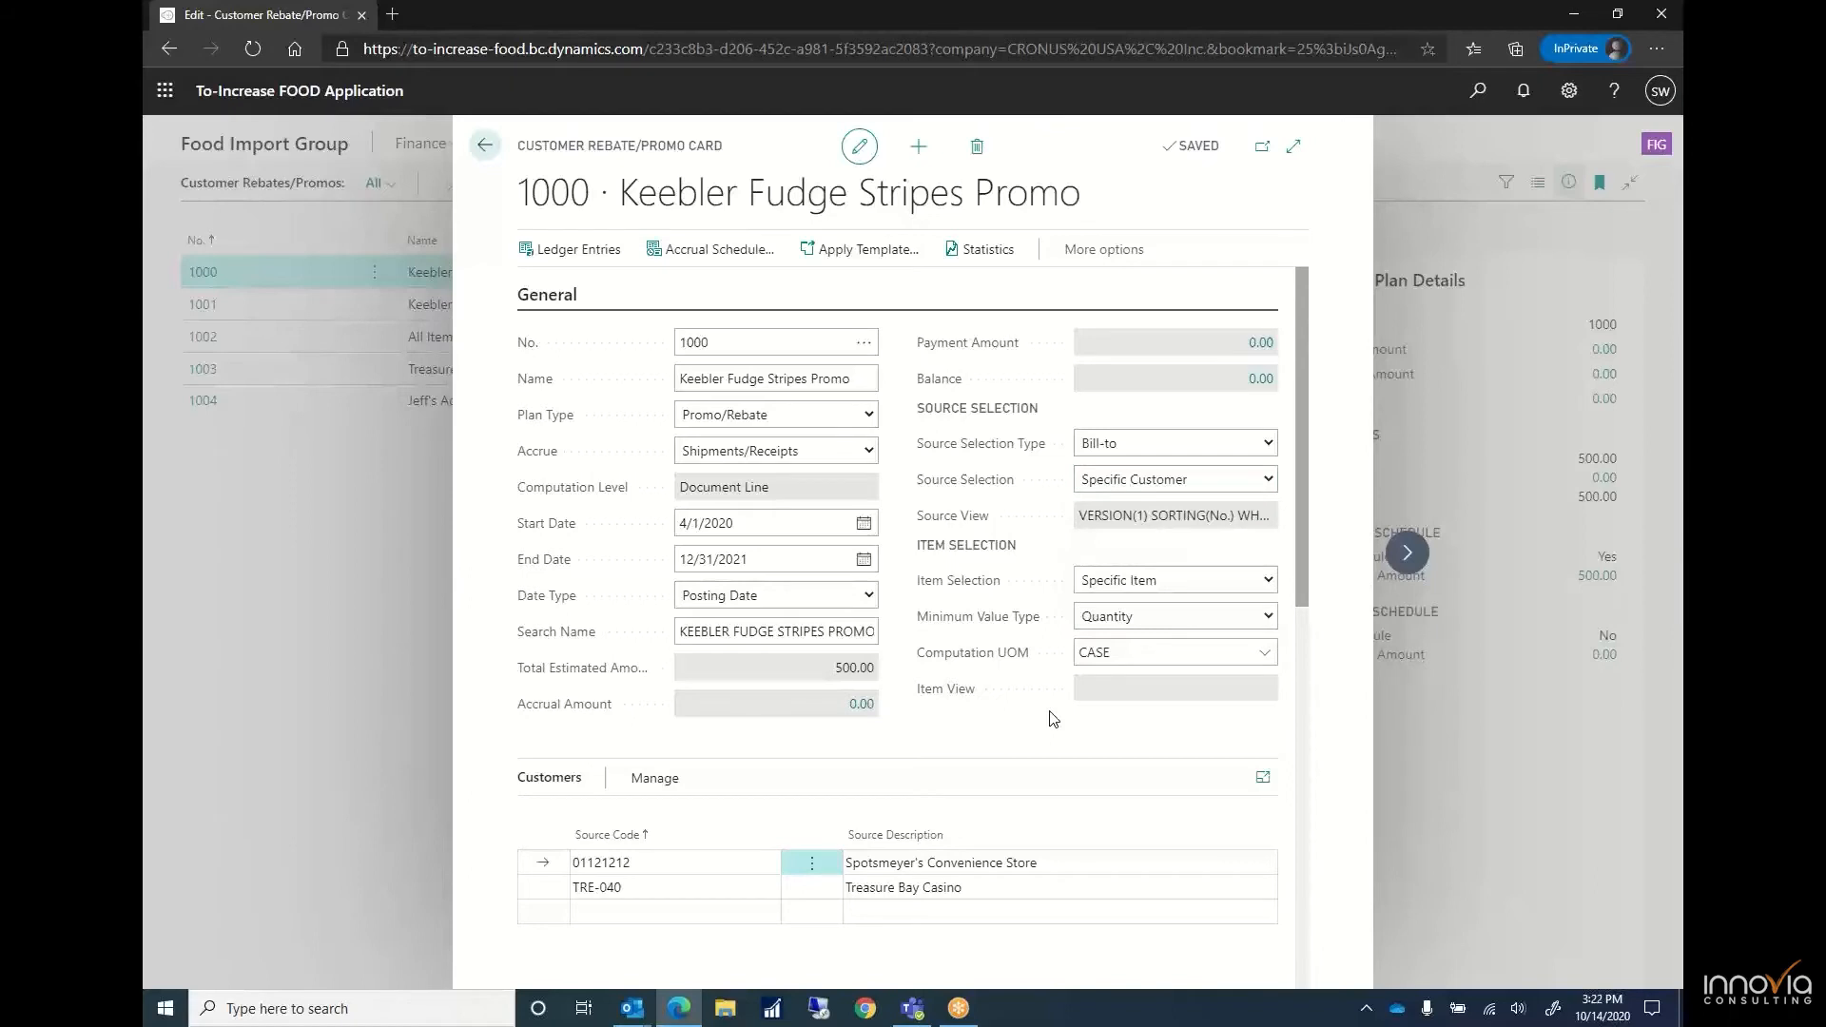